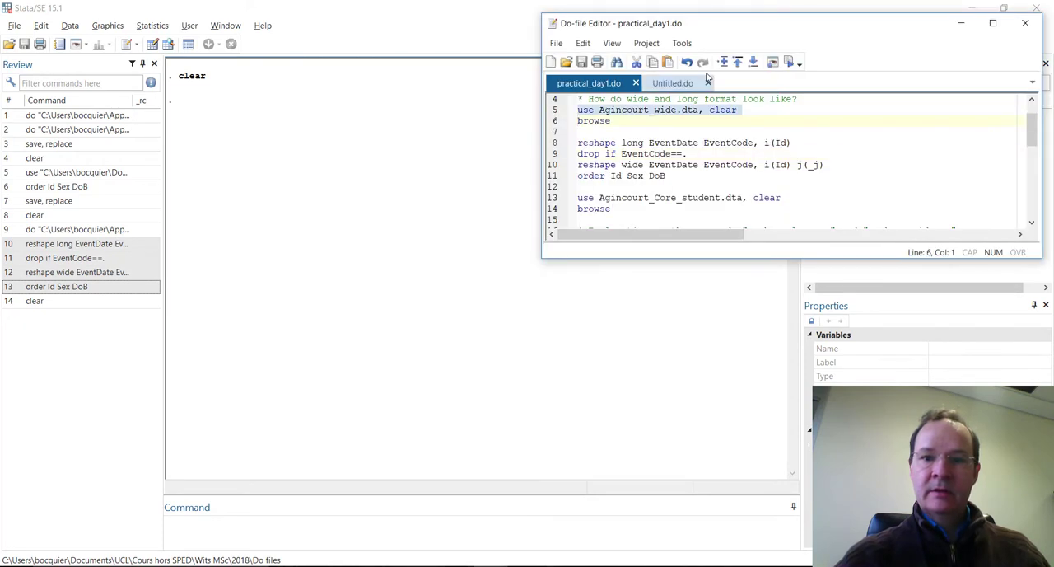
Run the do-file lines that load Agincourt_wide.dta and browse it
{"action": "left_click", "coordinate": [753, 63]}
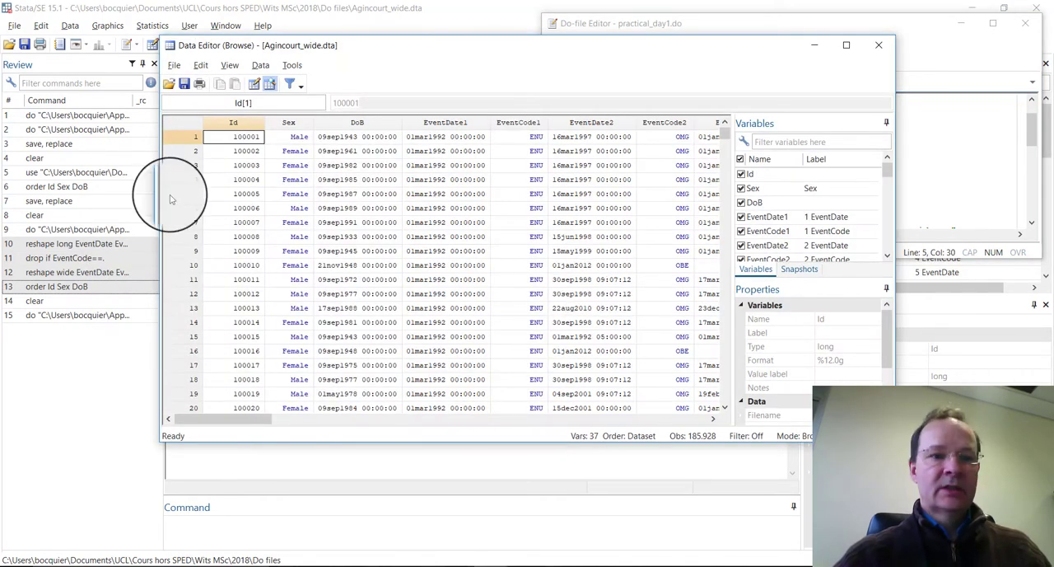
{"action": "left_click", "coordinate": [196, 135]}
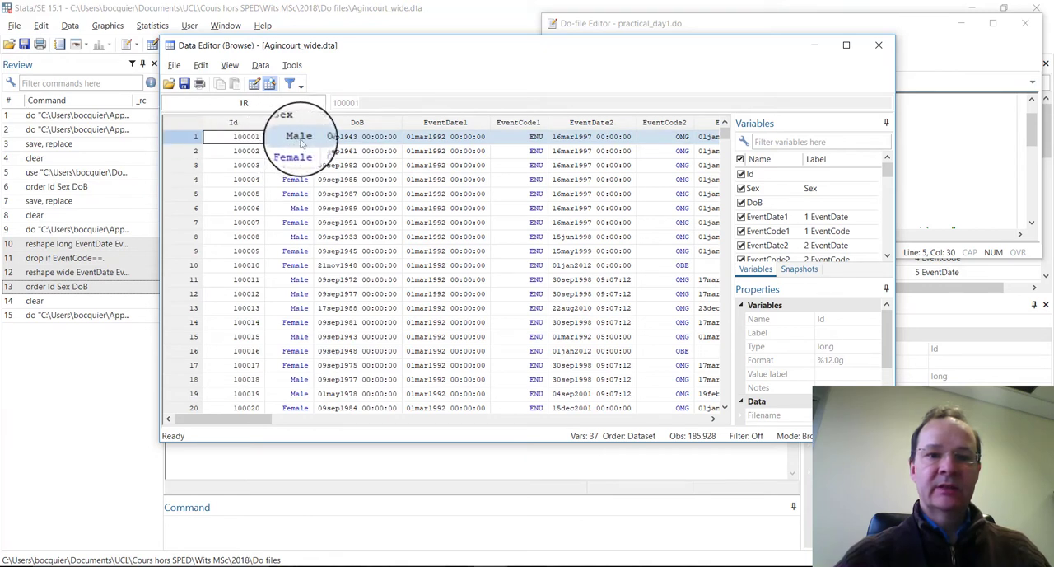
{"action": "mouse_move", "coordinate": [357, 135]}
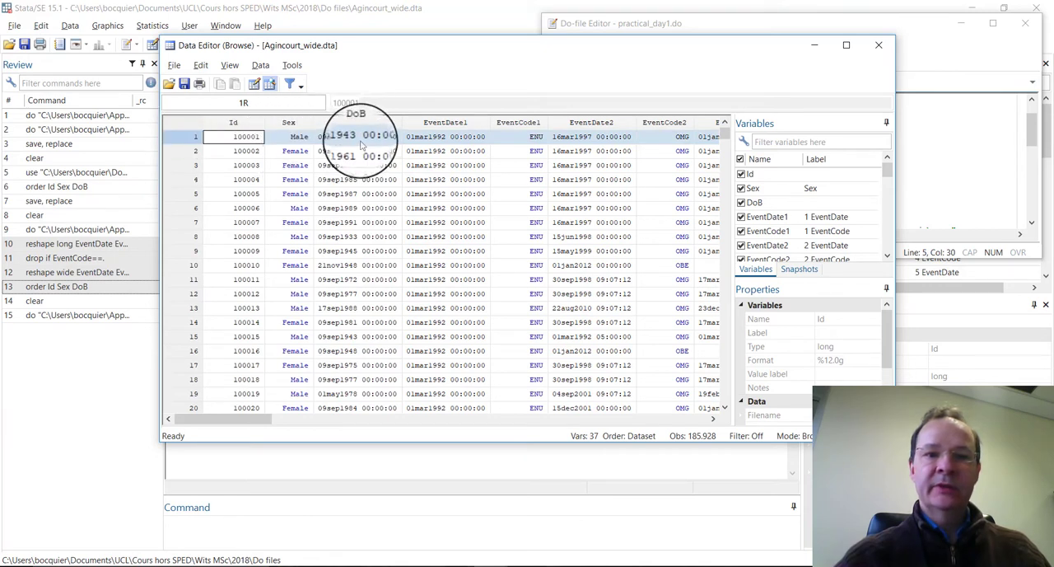
{"action": "mouse_move", "coordinate": [497, 124]}
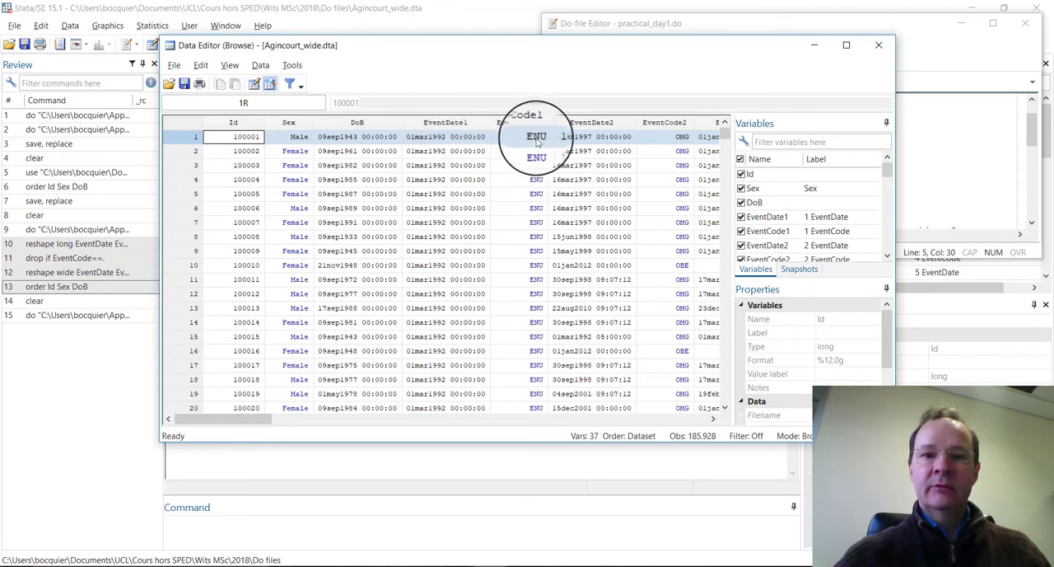
{"action": "mouse_move", "coordinate": [659, 132]}
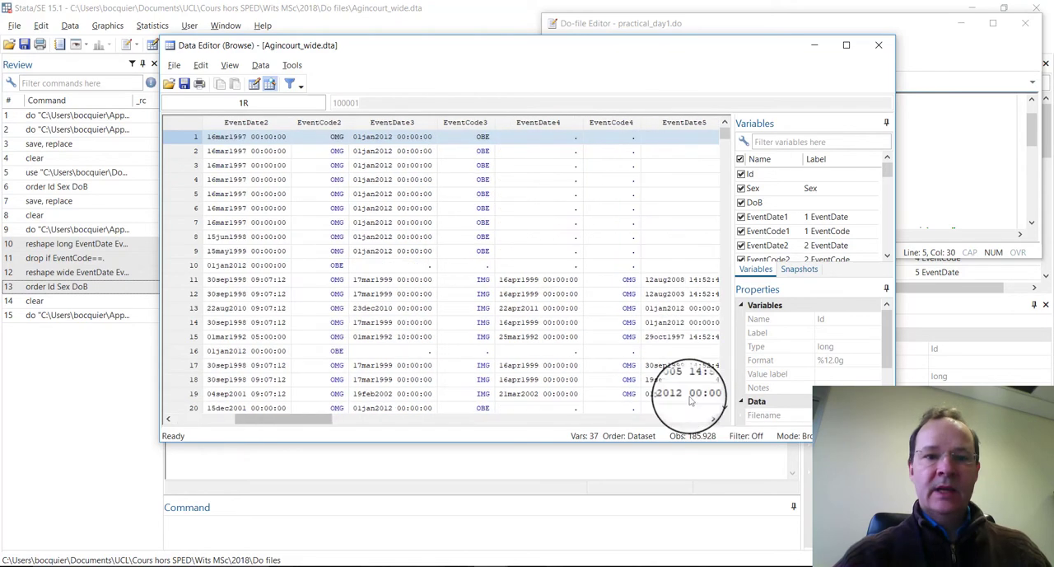
{"action": "mouse_move", "coordinate": [494, 264]}
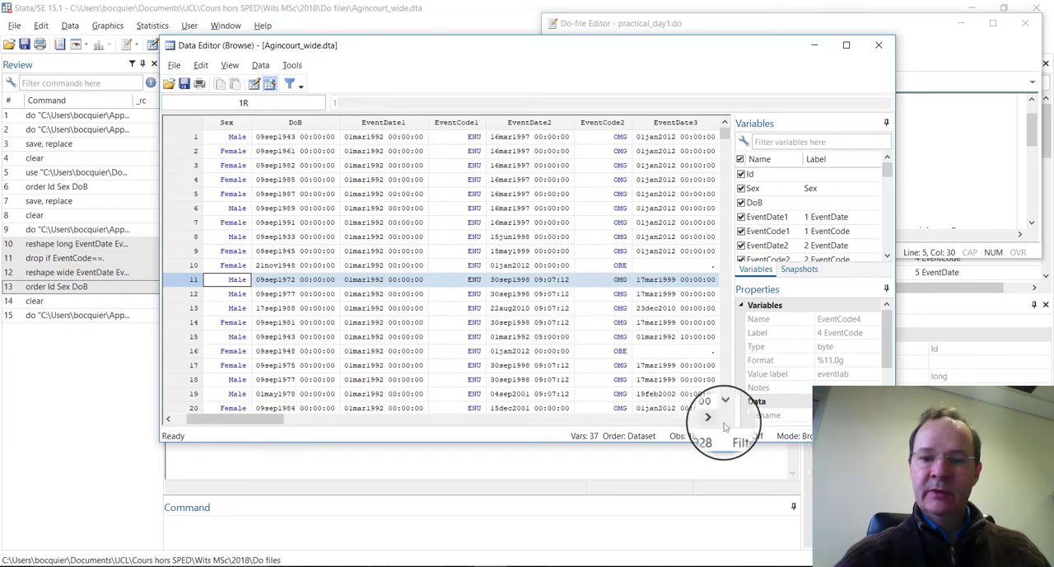
{"action": "left_click", "coordinate": [707, 418]}
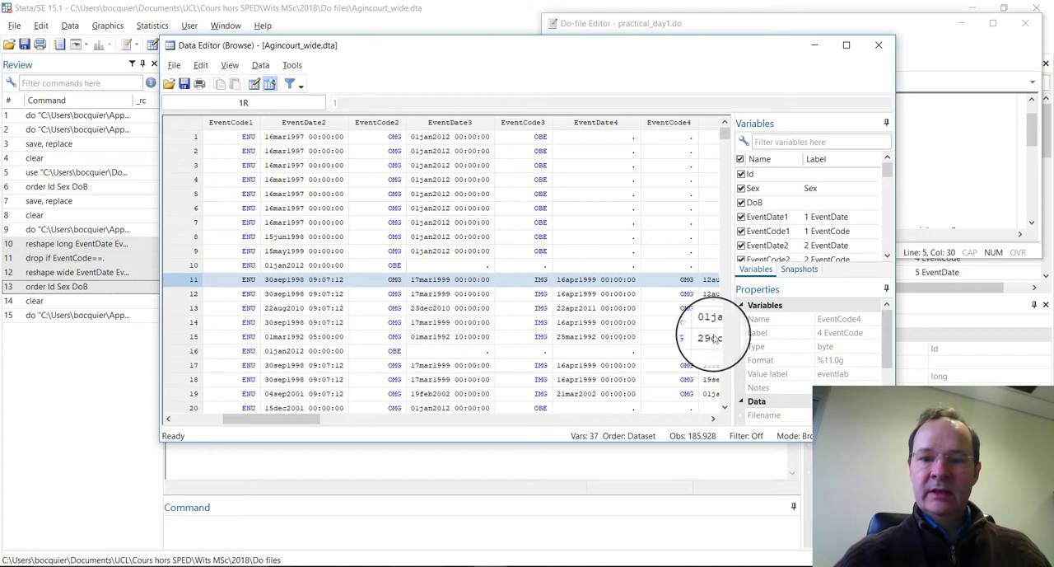
{"action": "scroll", "scroll_direction": "right", "scroll_amount": 3}
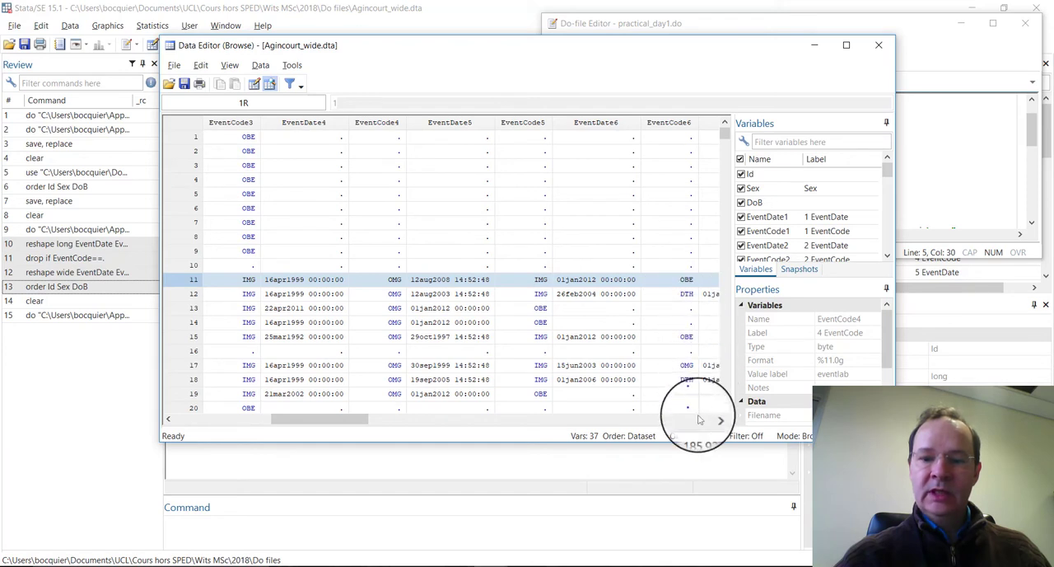
{"action": "mouse_move", "coordinate": [445, 206]}
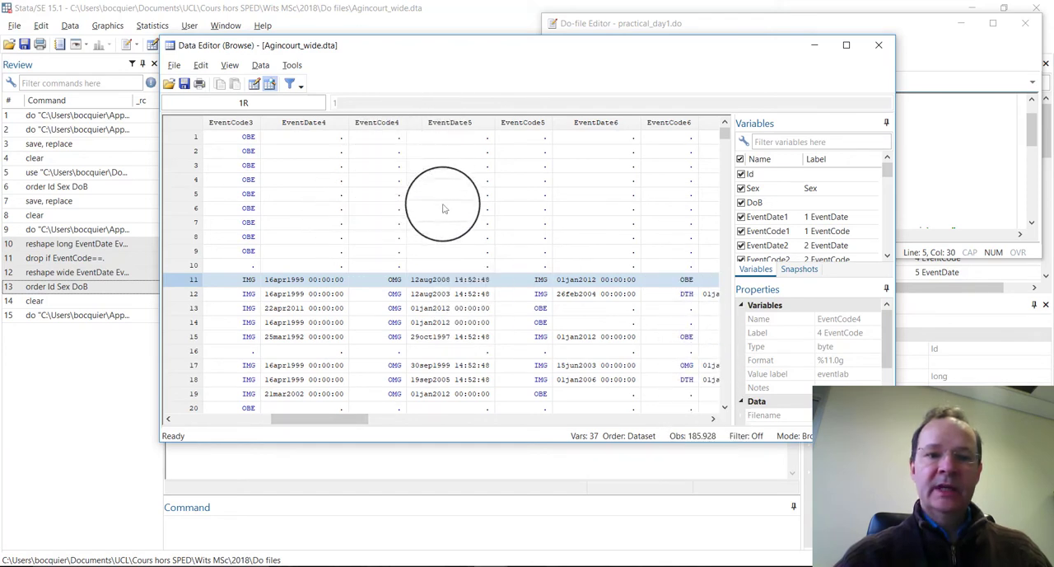
{"action": "mouse_move", "coordinate": [405, 208]}
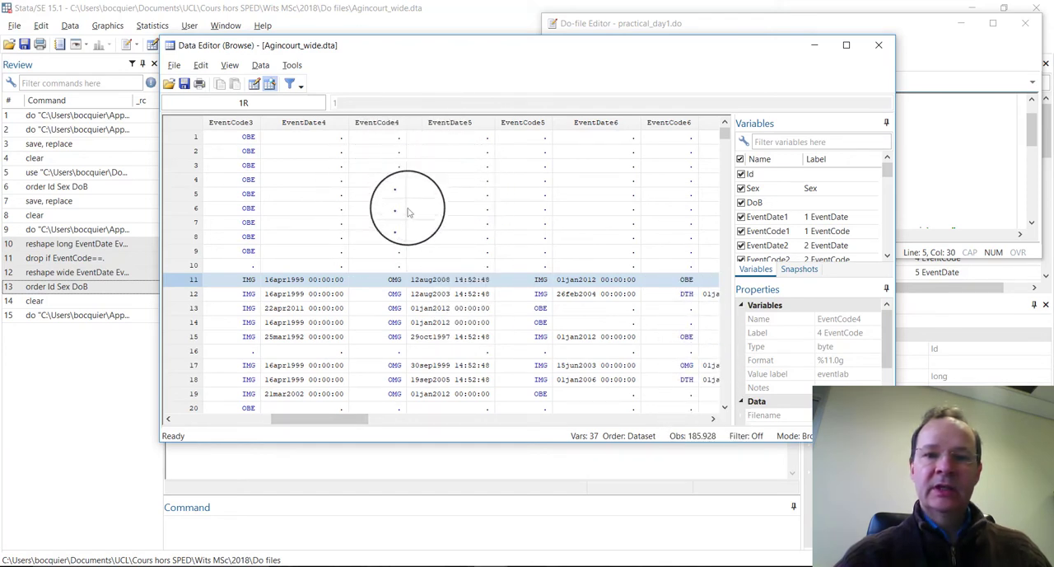
{"action": "mouse_move", "coordinate": [491, 231]}
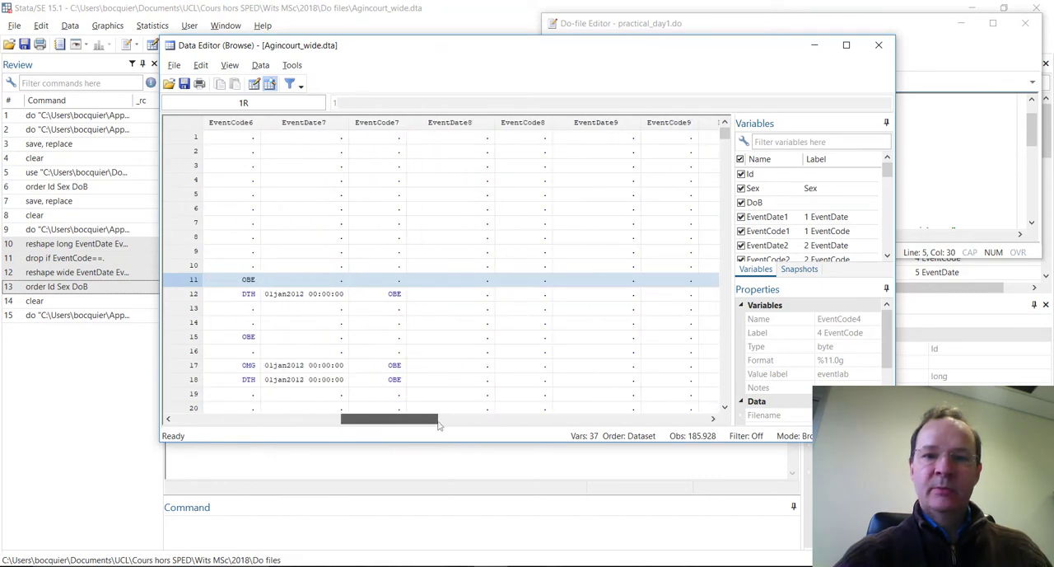
{"action": "left_click_drag", "start_coordinate": [388, 419], "coordinate": [474, 418]}
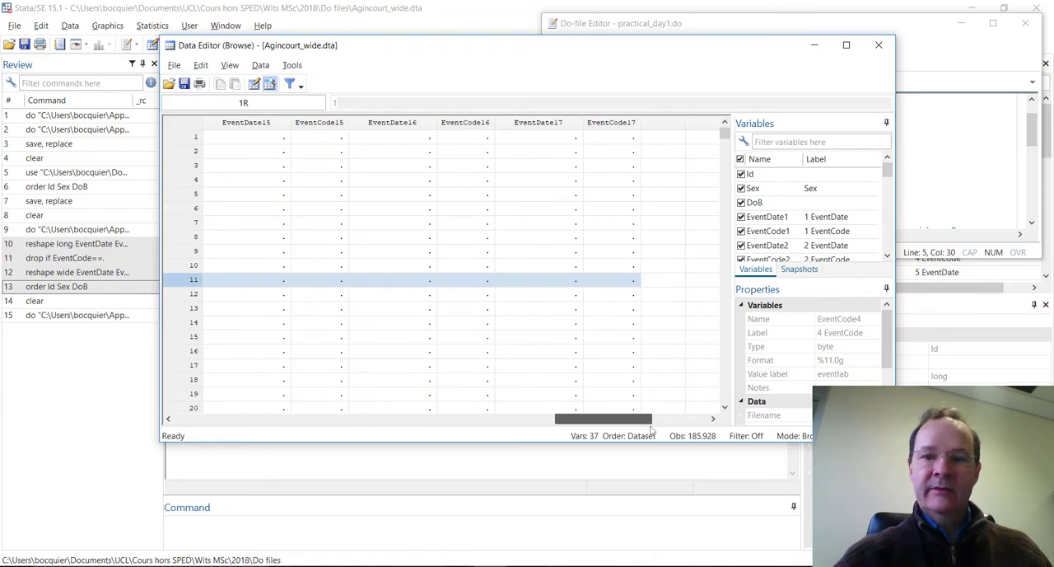
{"action": "left_click_drag", "start_coordinate": [602, 418], "coordinate": [323, 418]}
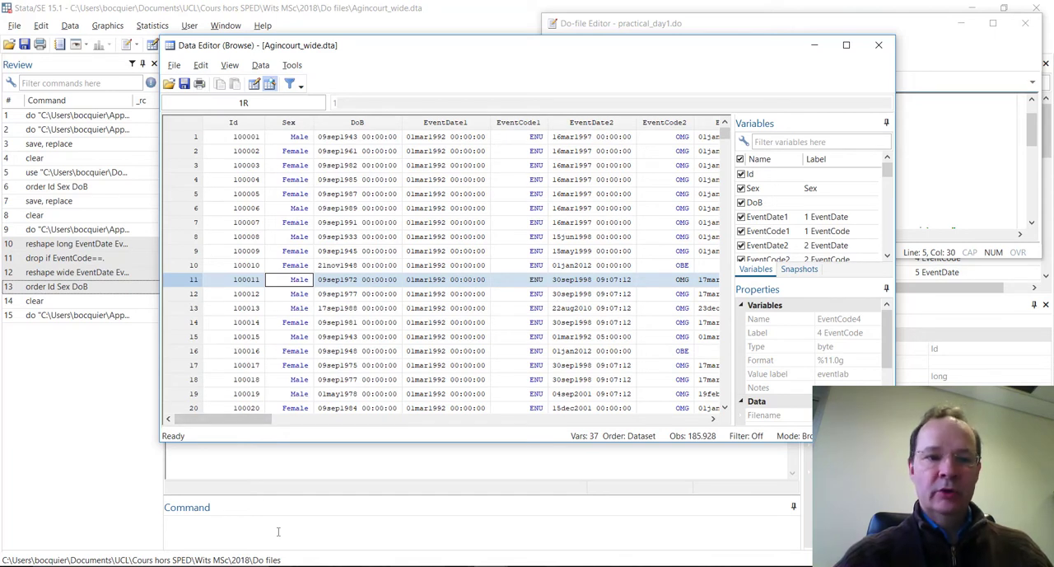
Look up the help entry for the reshape command via Help > Stata command
{"action": "left_click", "coordinate": [262, 25]}
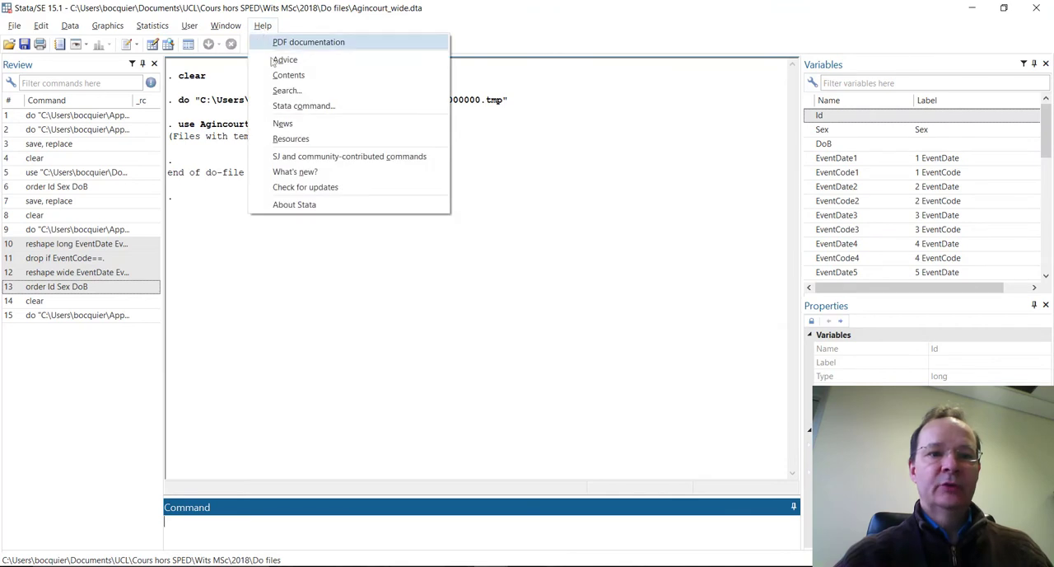
{"action": "left_click", "coordinate": [303, 105]}
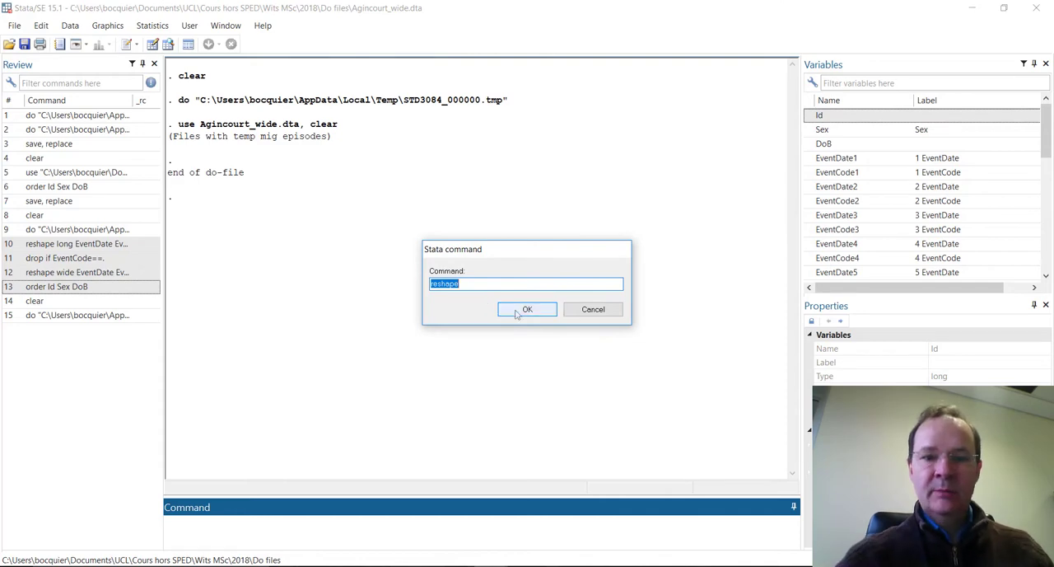
{"action": "left_click", "coordinate": [527, 310]}
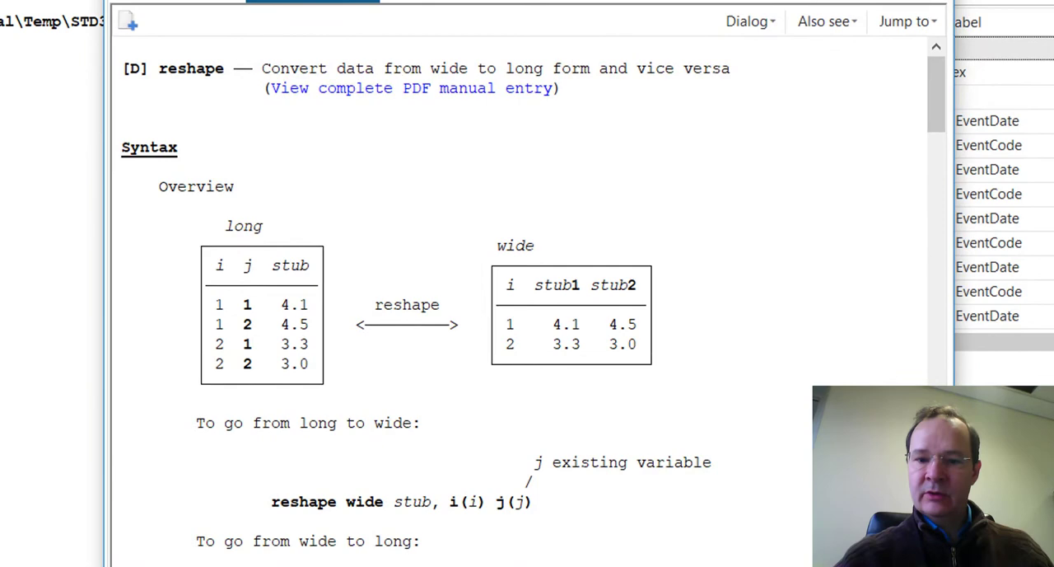
Scroll the reshape help to the 'reshape long stub, i(i) j(j)' syntax template
{"action": "scroll", "scroll_direction": "down", "scroll_amount": 3}
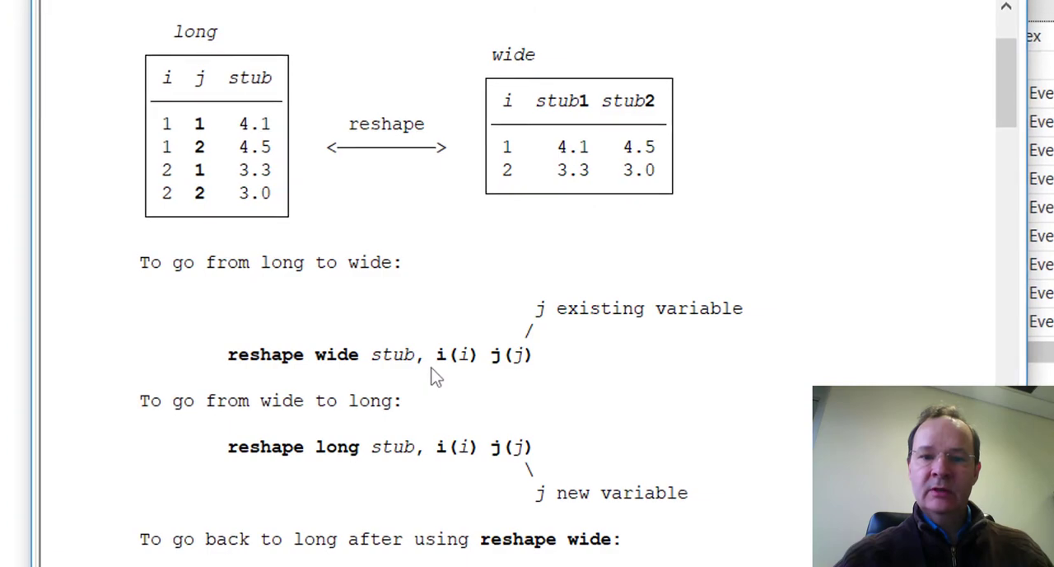
{"action": "scroll", "scroll_direction": "down", "scroll_amount": 3}
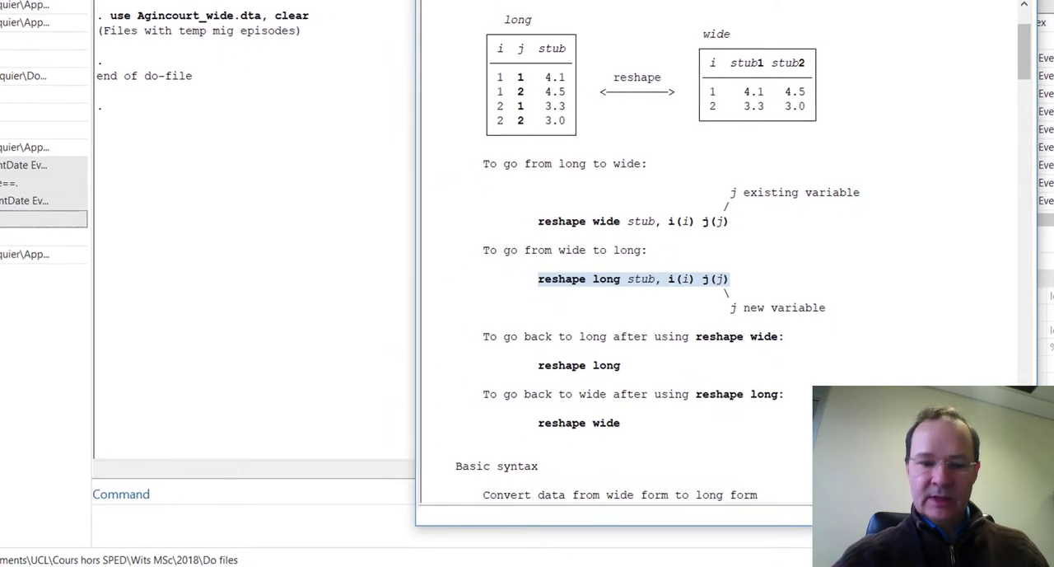
{"action": "scroll", "scroll_direction": "down", "scroll_amount": 3}
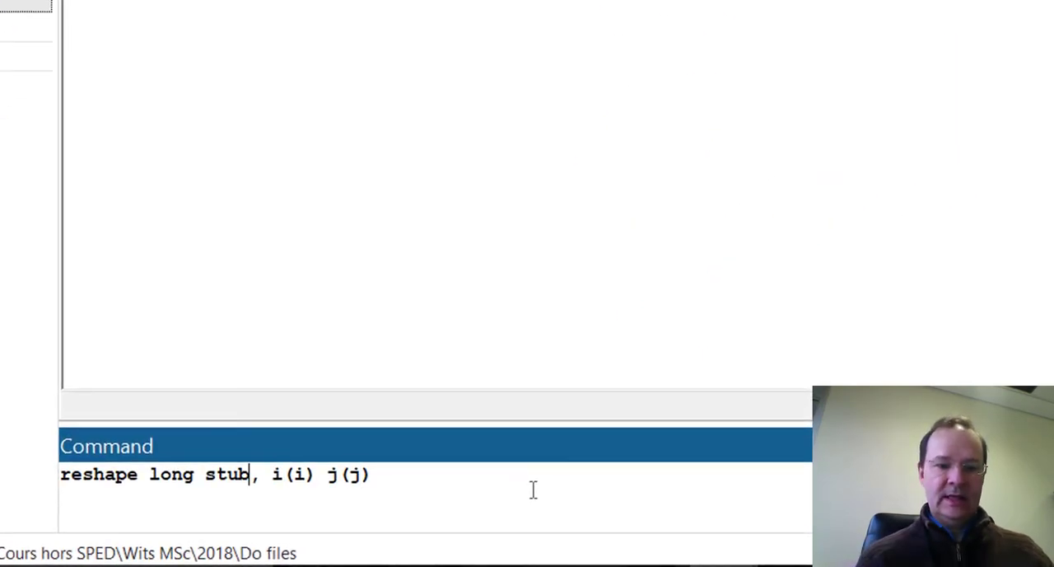
Edit the template to reshape long EventDate EventCode, i(Id) j(rank)
{"action": "double_click", "coordinate": [224, 474]}
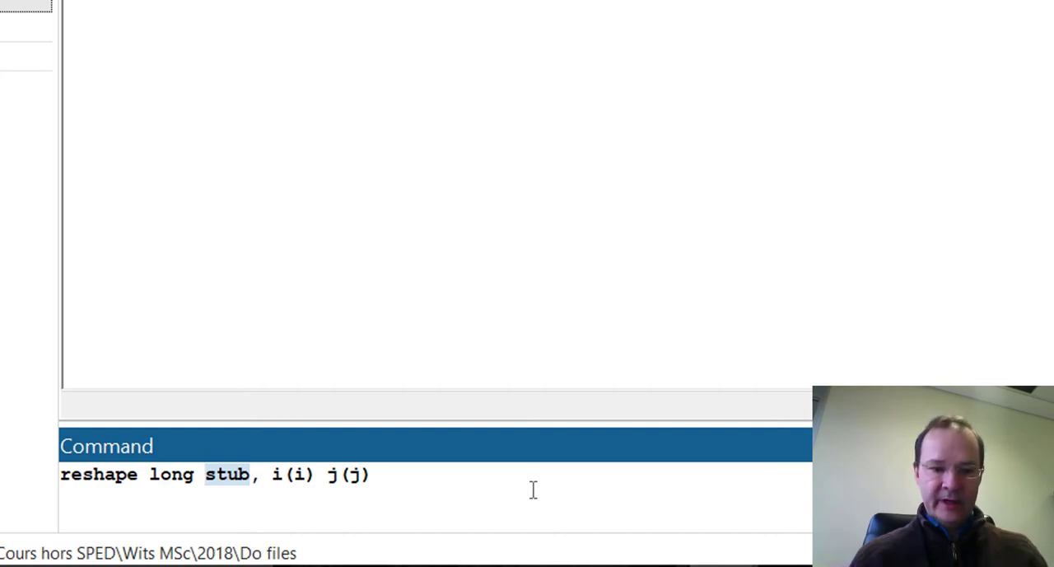
{"action": "type", "text": "EventDate EventCode"}
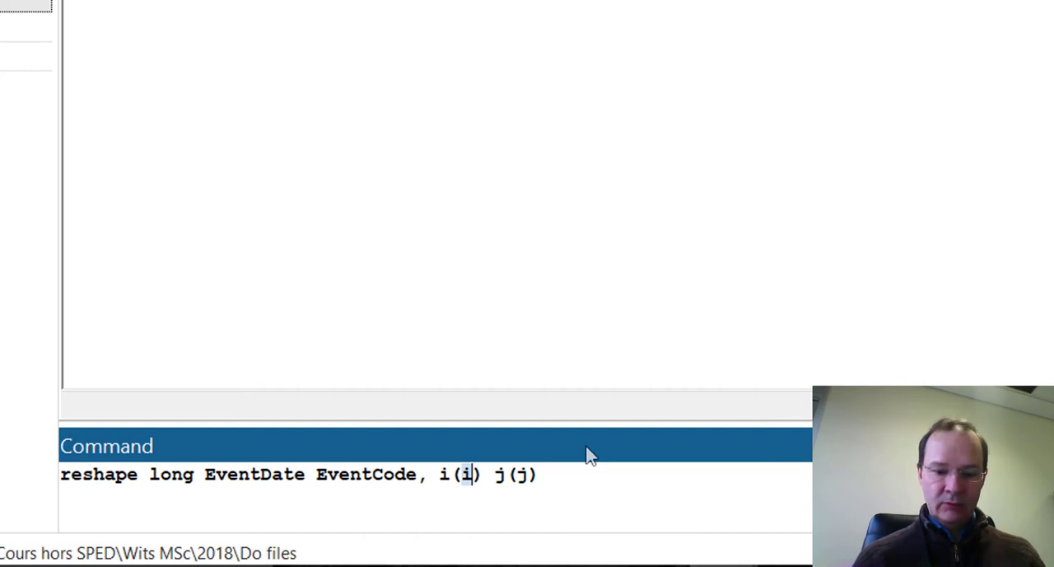
{"action": "type", "text": "I"}
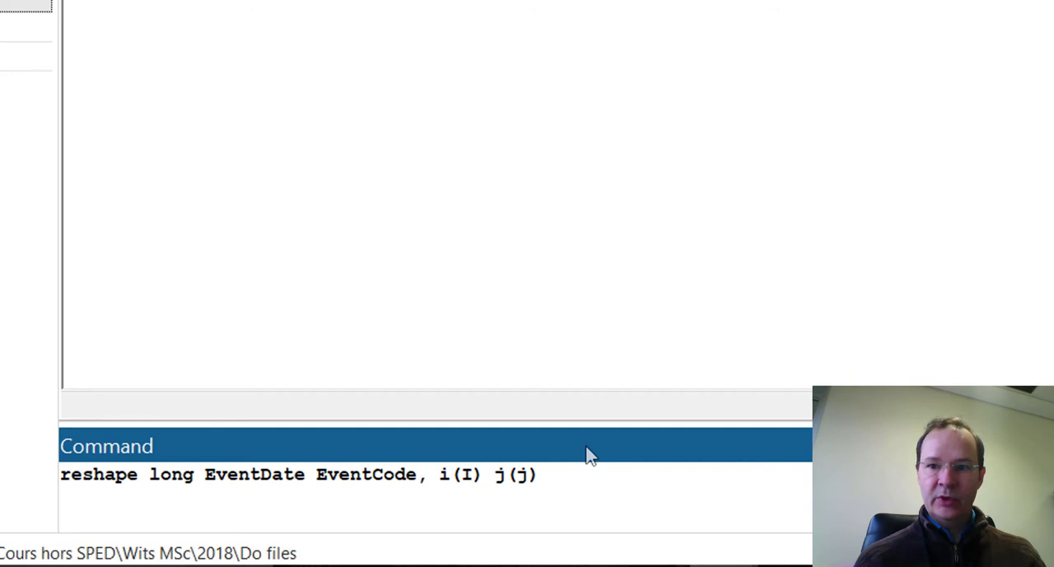
{"action": "type", "text": "d"}
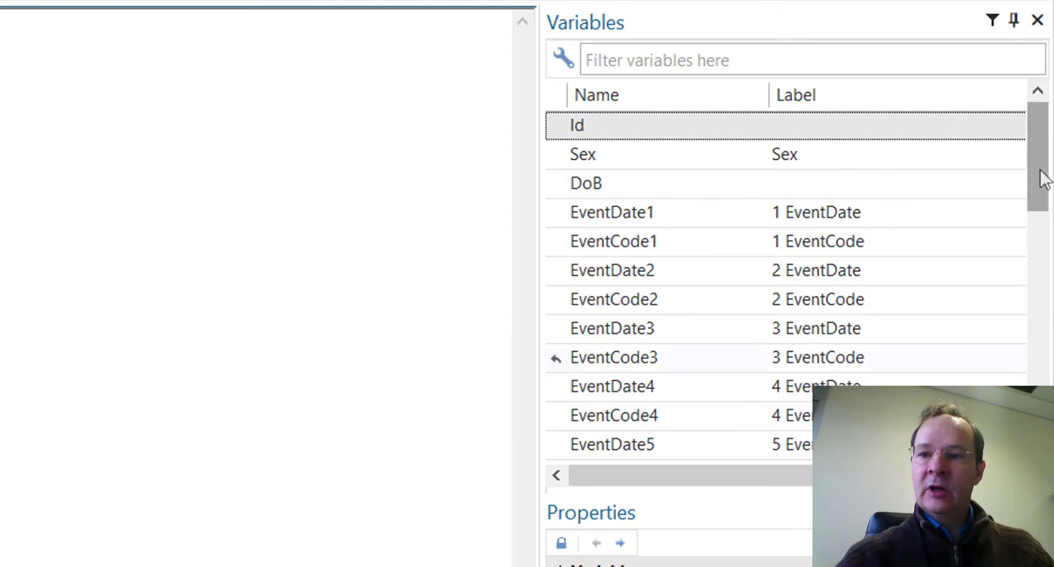
{"action": "scroll", "scroll_direction": "down", "scroll_amount": 3}
{"action": "type", "text": "reshape long EventDate EventCode, i(Id) j(r"}
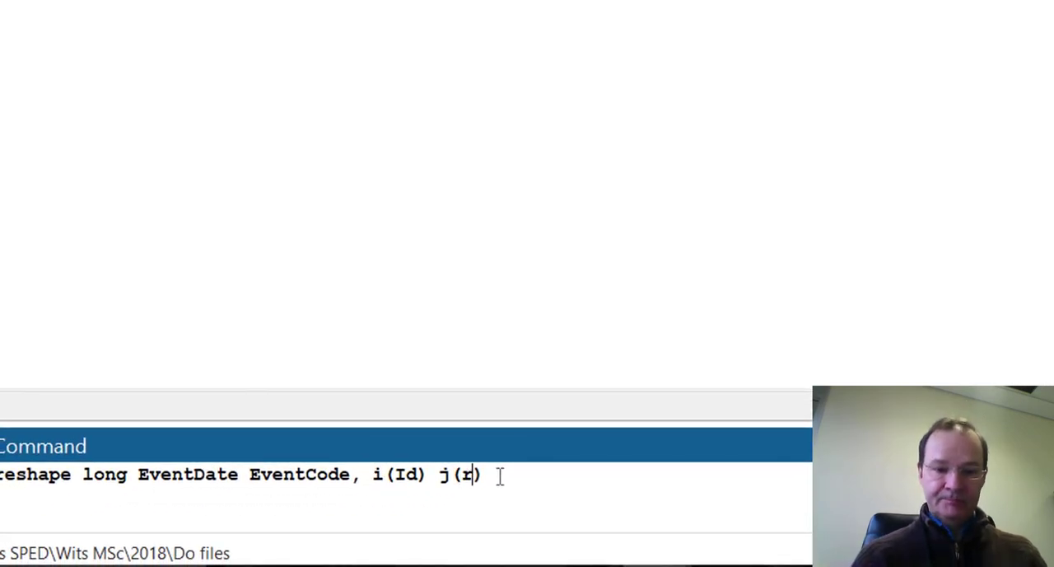
{"action": "type", "text": "ank"}
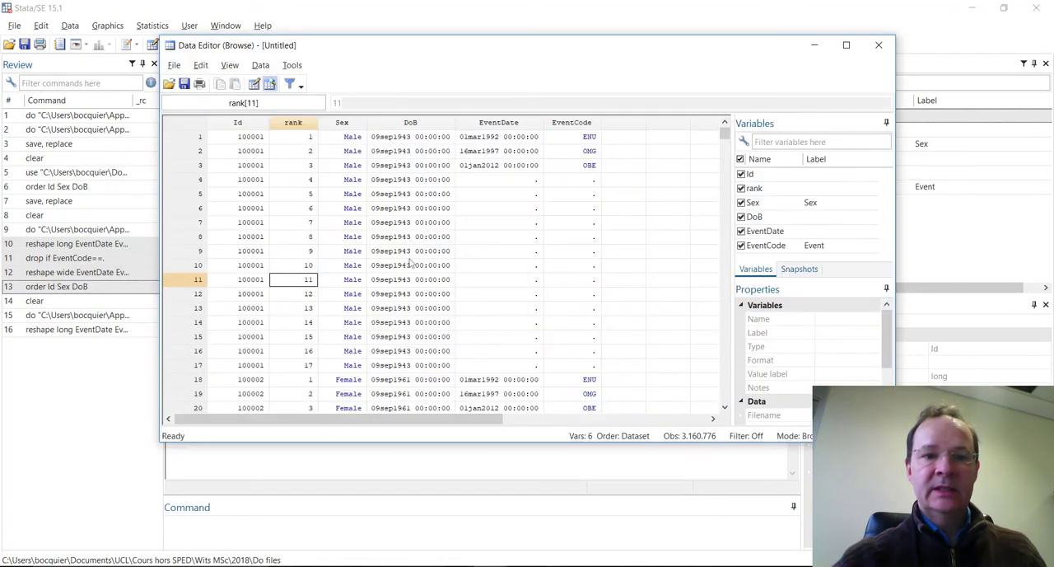
{"action": "mouse_move", "coordinate": [319, 257]}
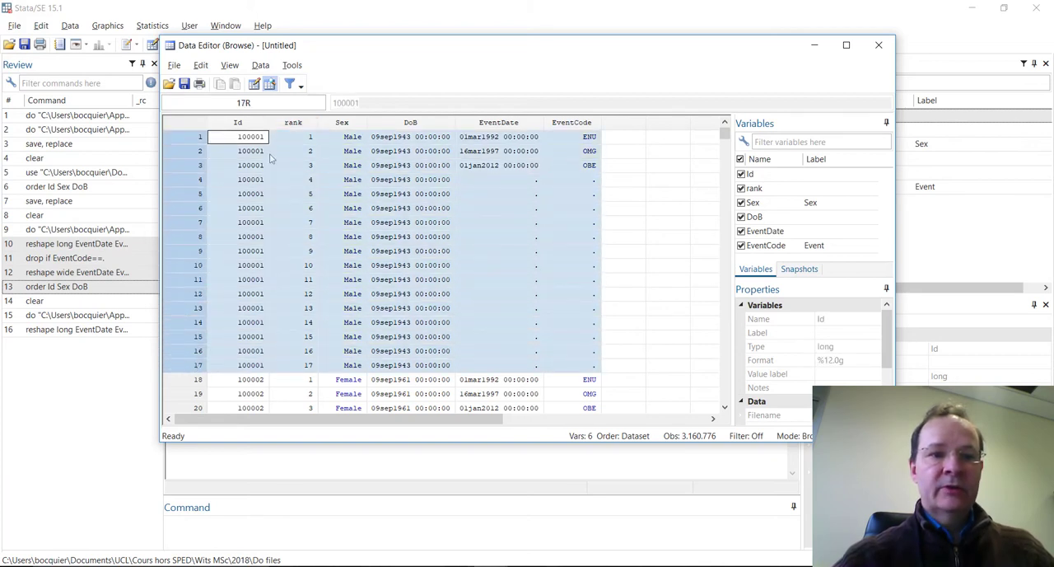
{"action": "mouse_move", "coordinate": [309, 374]}
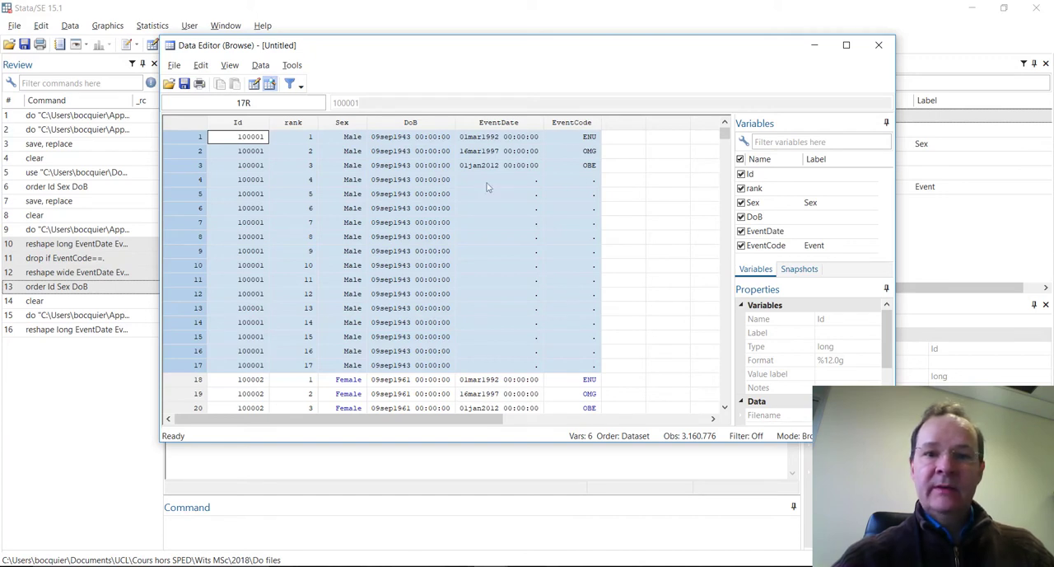
{"action": "mouse_move", "coordinate": [509, 171]}
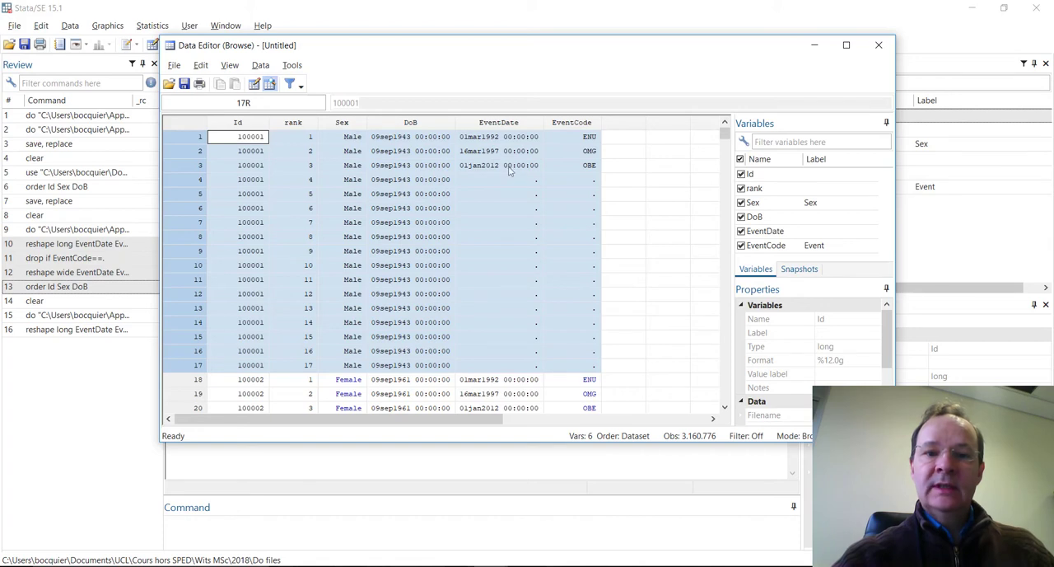
Mark the empty EventDate/EventCode rows for ranks 4 to 17, then return to the main window
{"action": "left_click", "coordinate": [499, 179]}
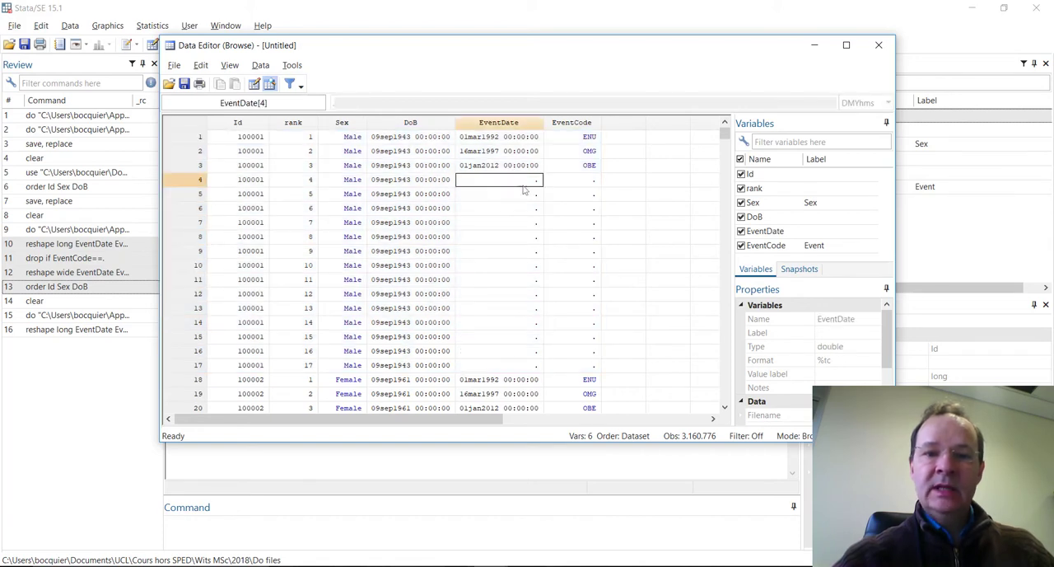
{"action": "left_click_drag", "start_coordinate": [498, 178], "coordinate": [577, 366]}
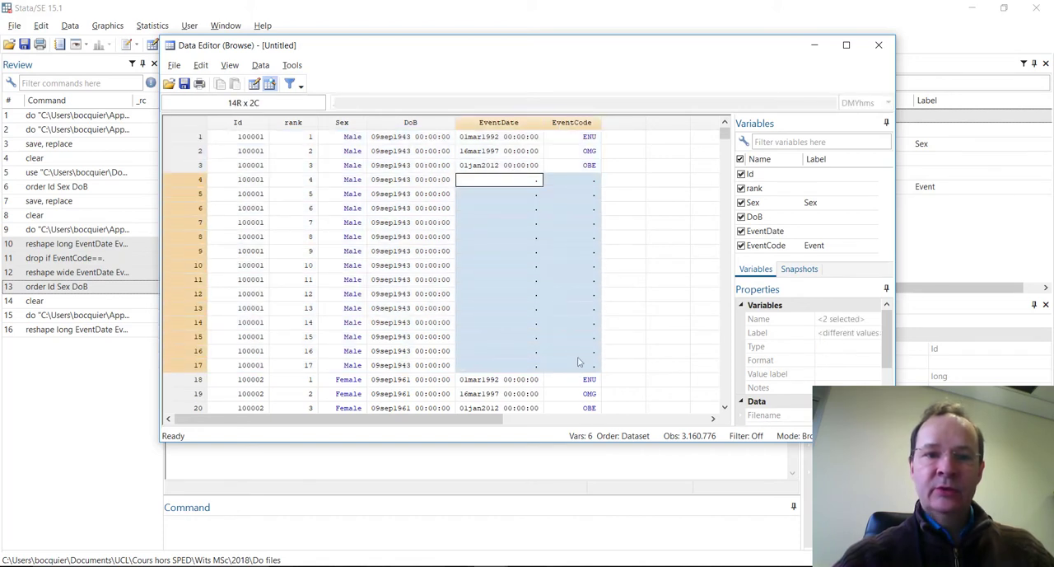
{"action": "left_click", "coordinate": [237, 178]}
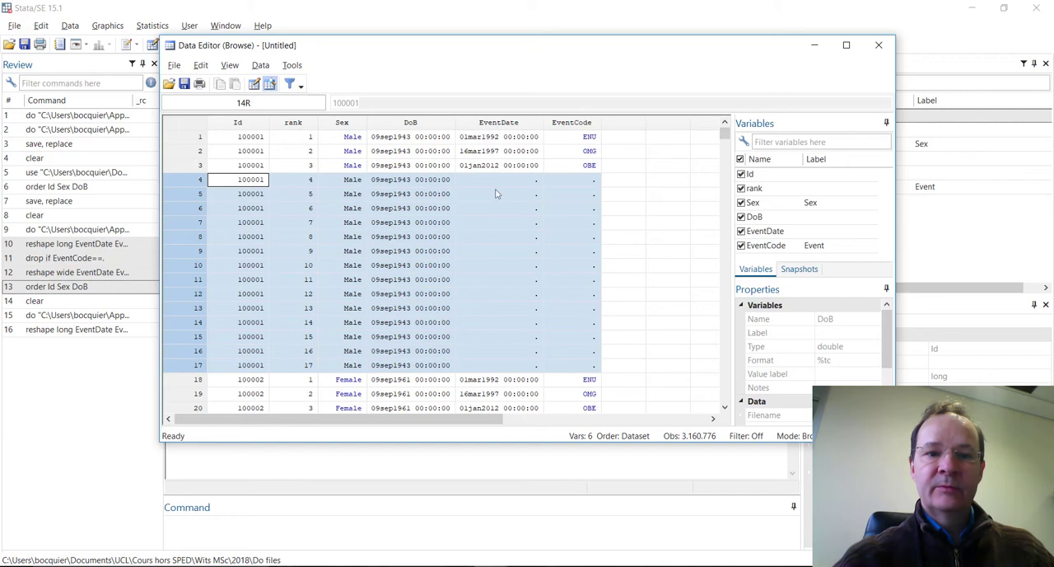
{"action": "mouse_move", "coordinate": [448, 438]}
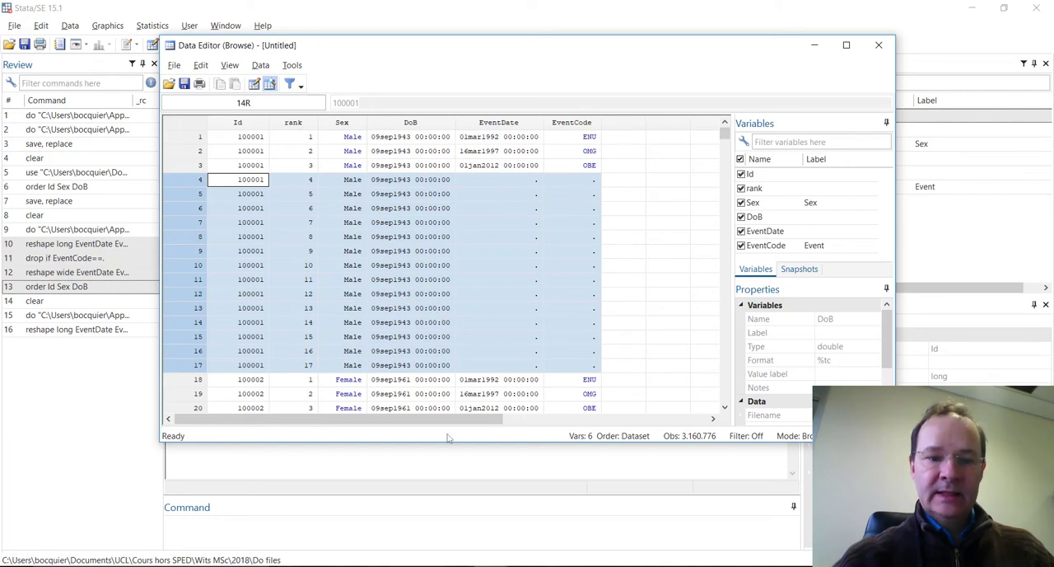
{"action": "left_click", "coordinate": [878, 44]}
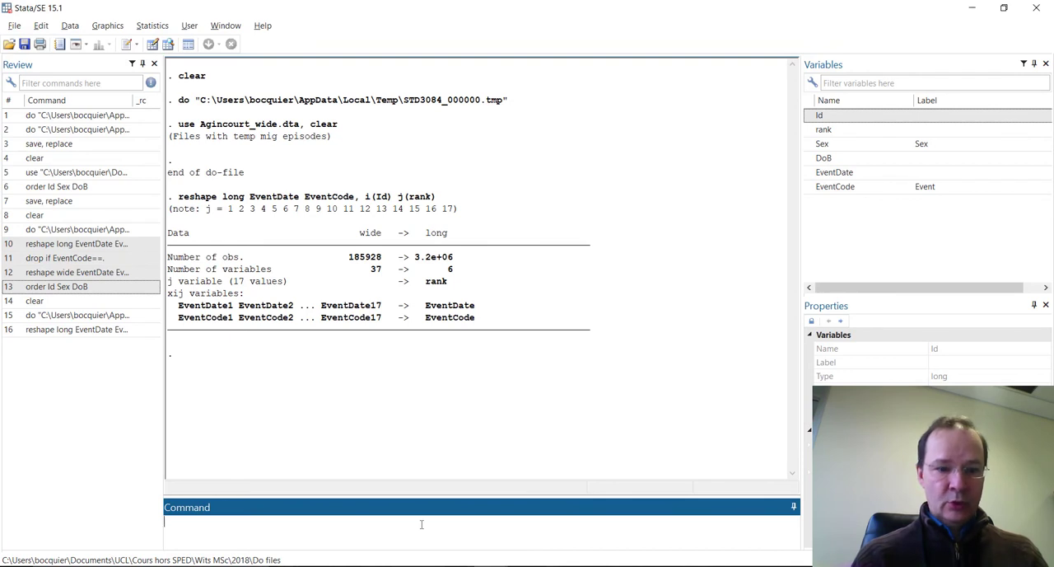
Run 'drop if EventCode==.' to remove observations with missing event codes
{"action": "type", "text": "drop i"}
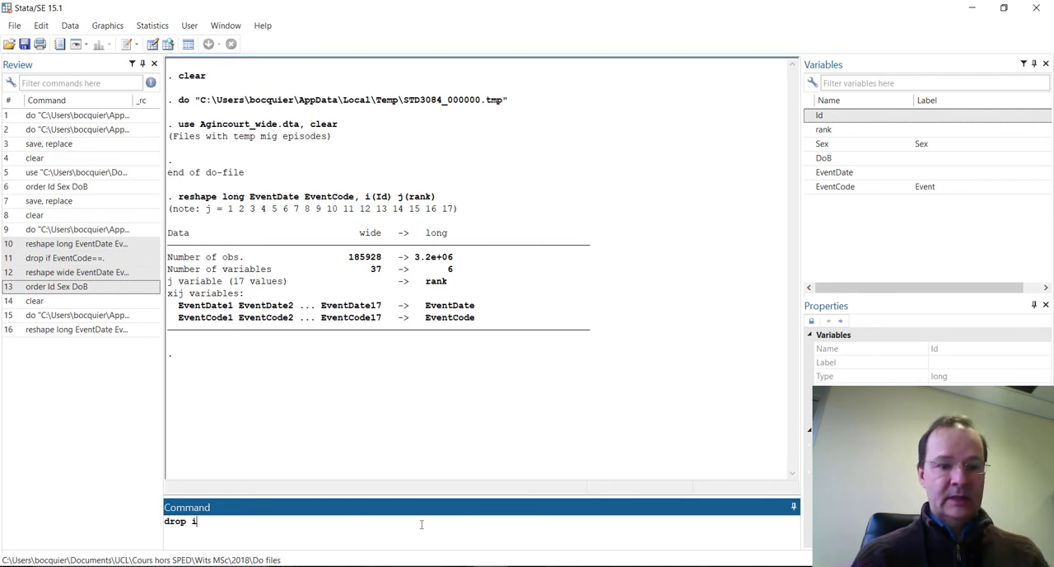
{"action": "type", "text": "f EventCode"}
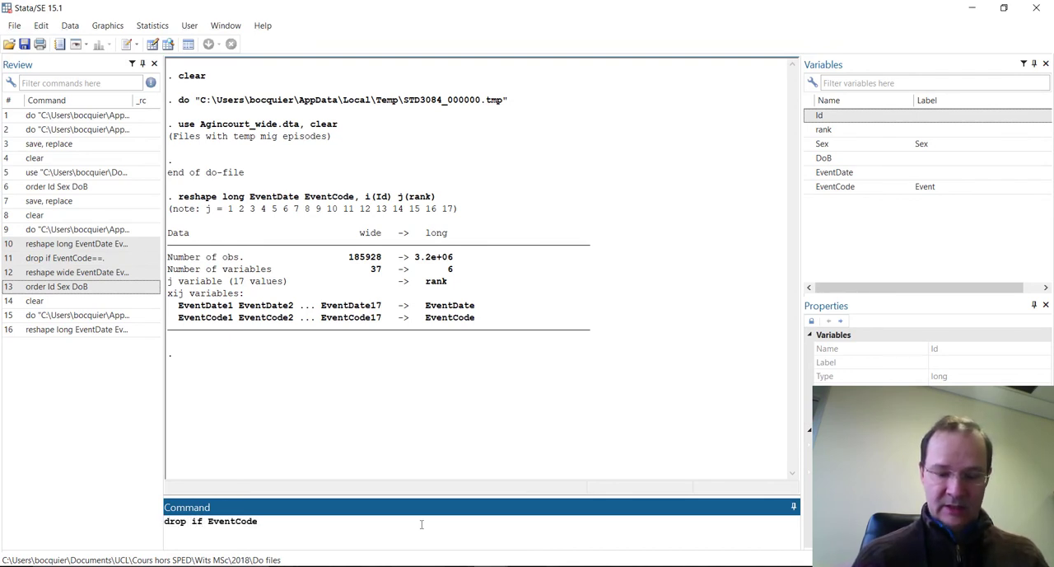
{"action": "type", "text": "==."}
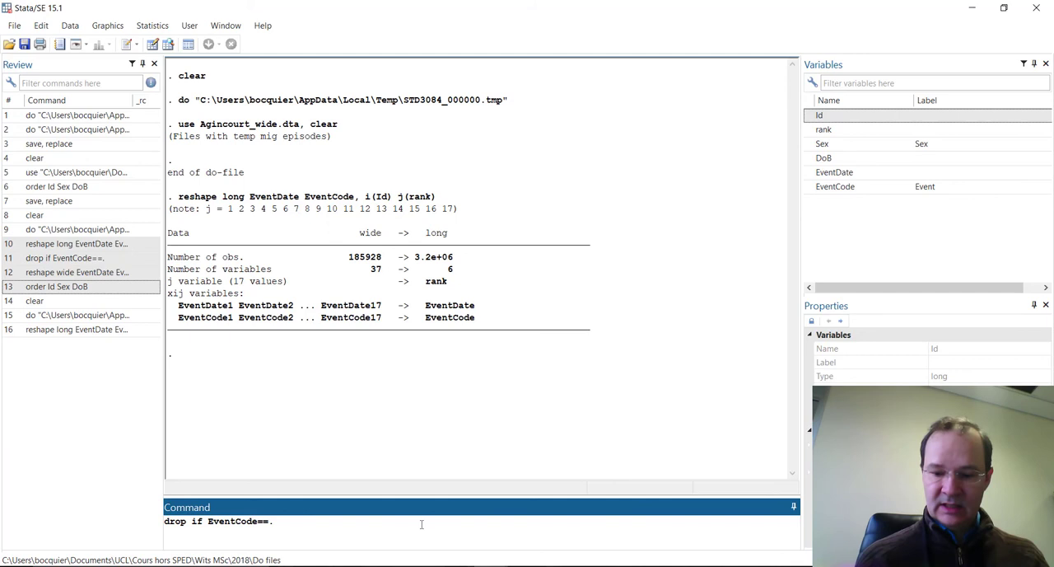
{"action": "type", "text": "."}
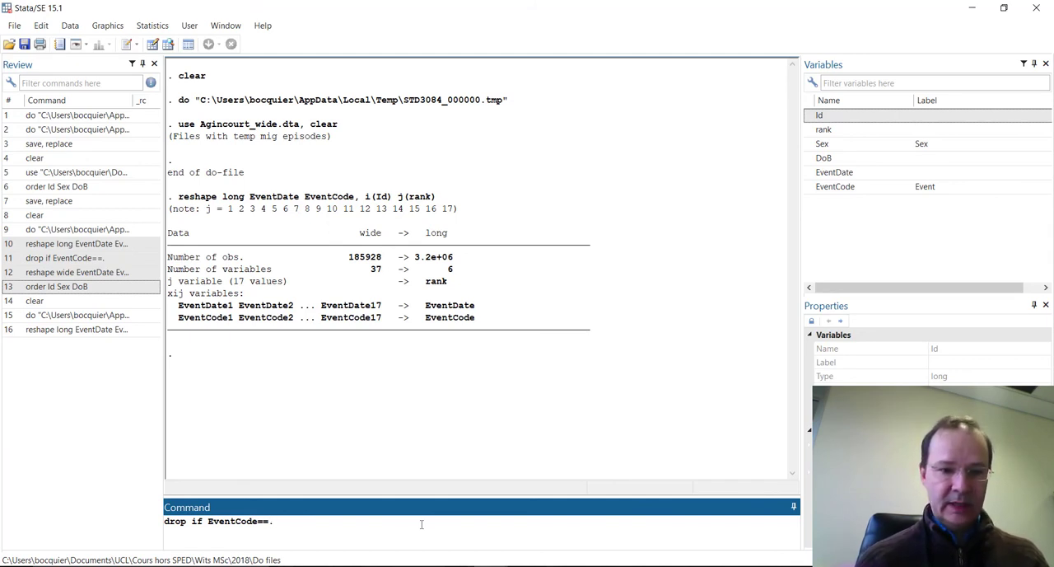
{"action": "key", "text": "Return"}
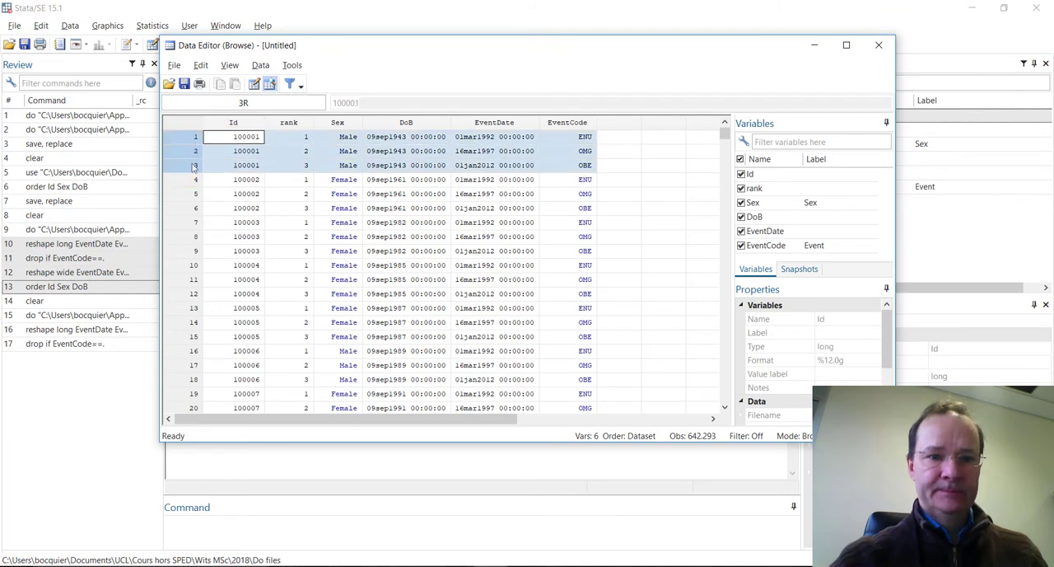
{"action": "left_click", "coordinate": [245, 178]}
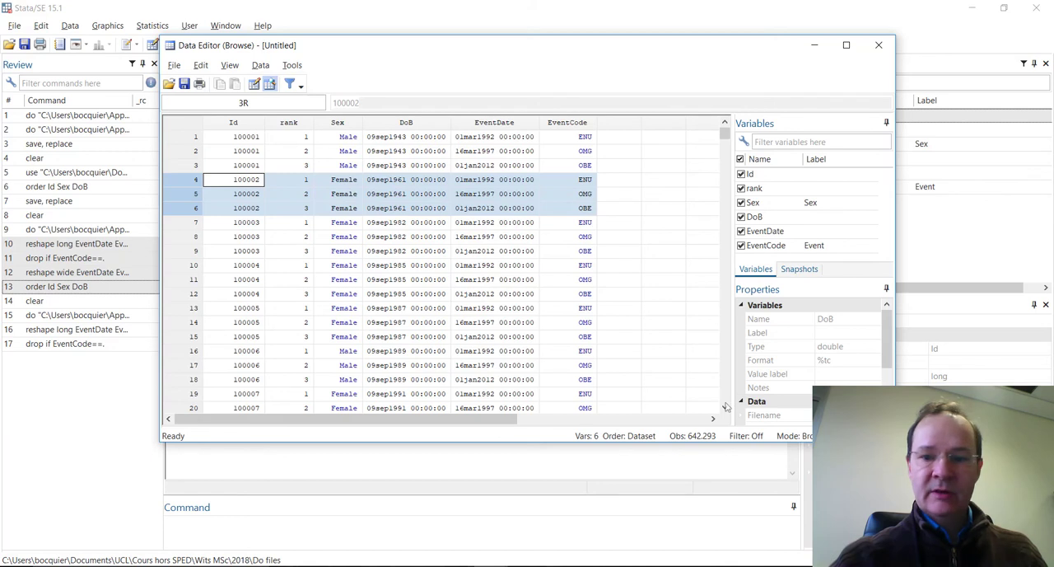
{"action": "scroll", "scroll_direction": "down", "scroll_amount": 3}
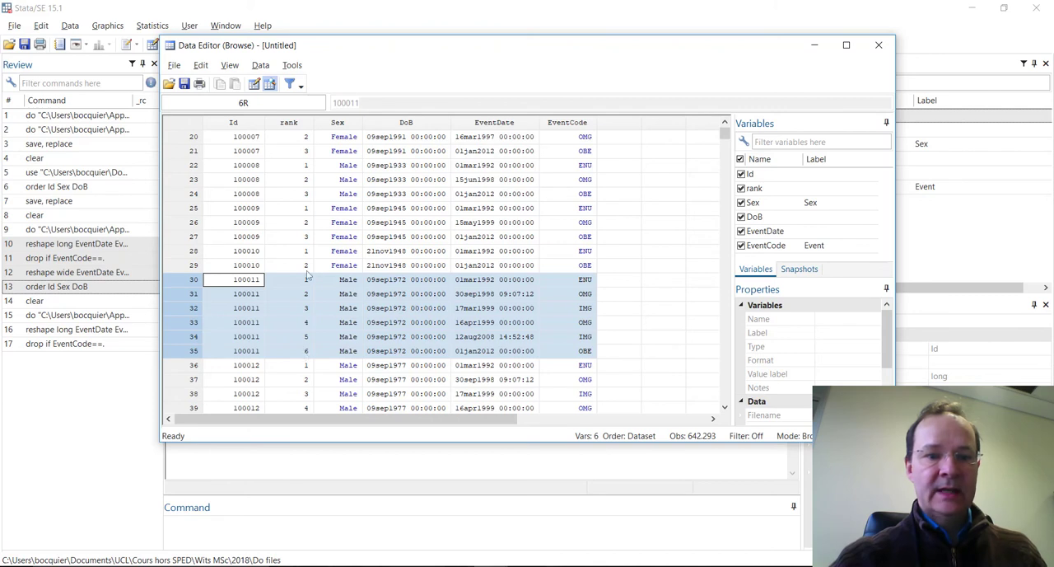
{"action": "mouse_move", "coordinate": [744, 426]}
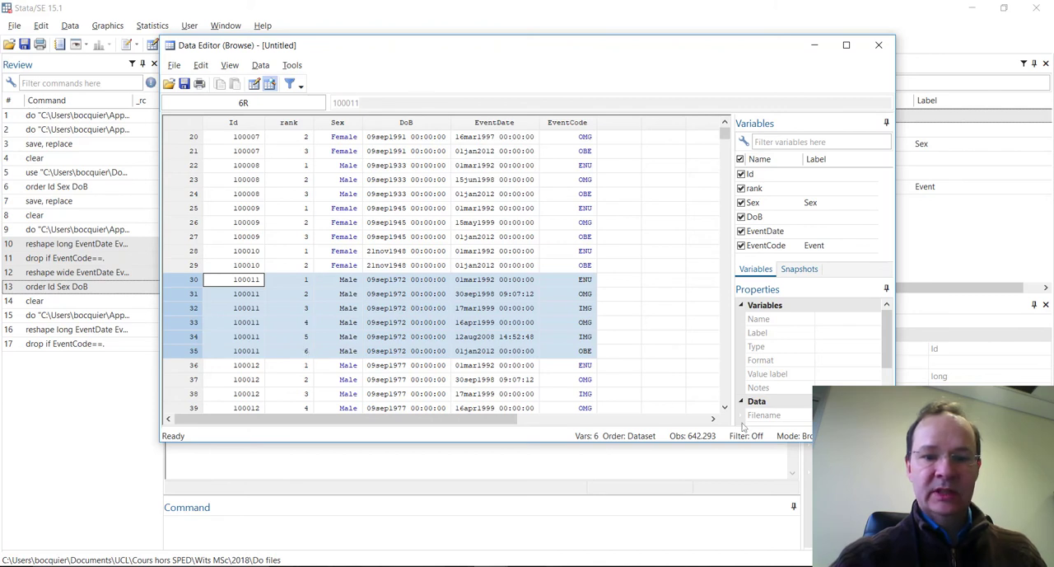
{"action": "left_click", "coordinate": [878, 44]}
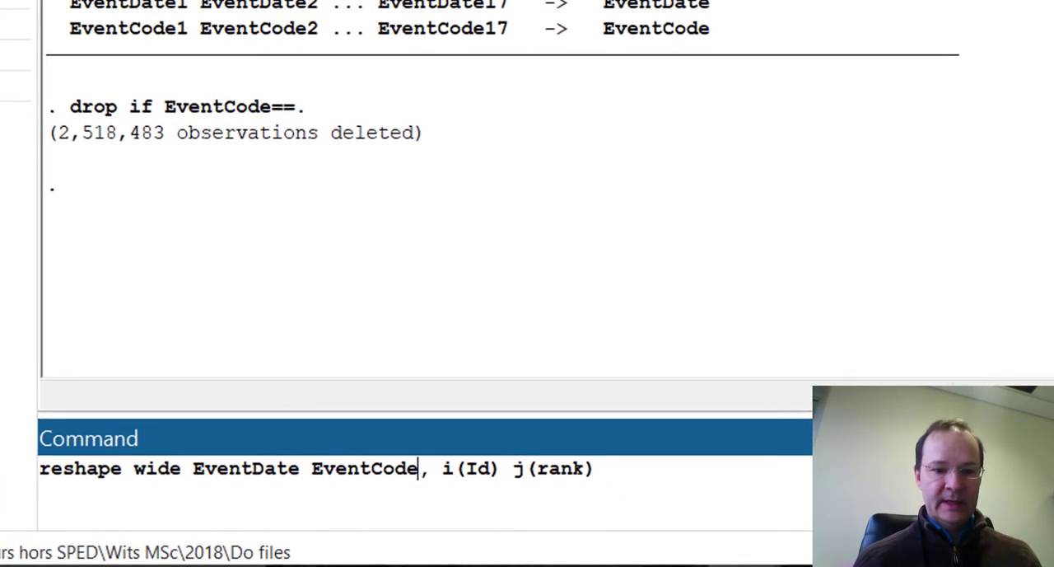
Run reshape wide EventDate EventCode, i(Id) j(rank) to get one row per Id
{"action": "key", "text": "Return"}
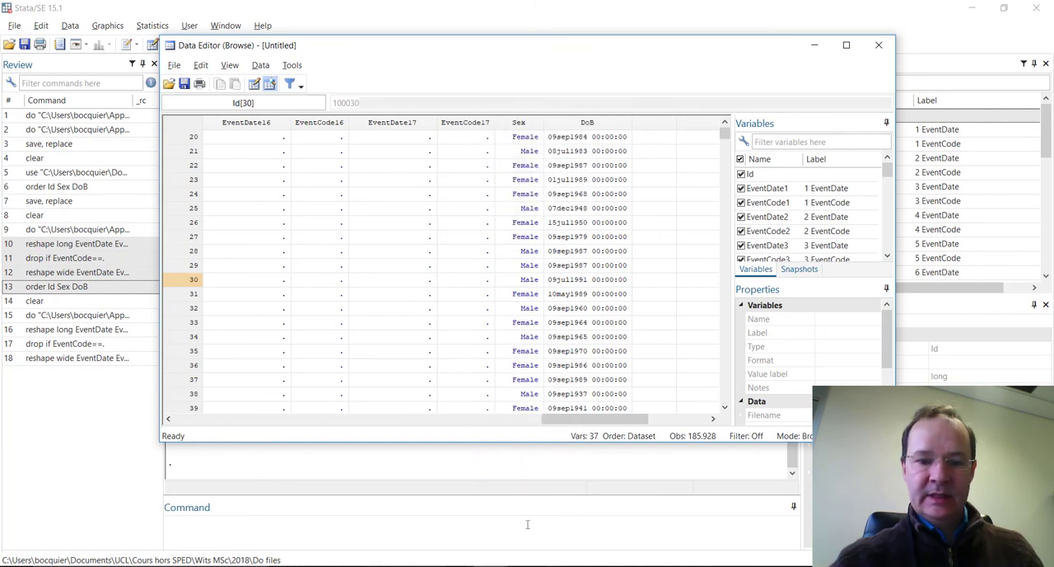
Run 'order Id Sex Dob', which fails because variable Dob is not found
{"action": "left_click", "coordinate": [878, 45]}
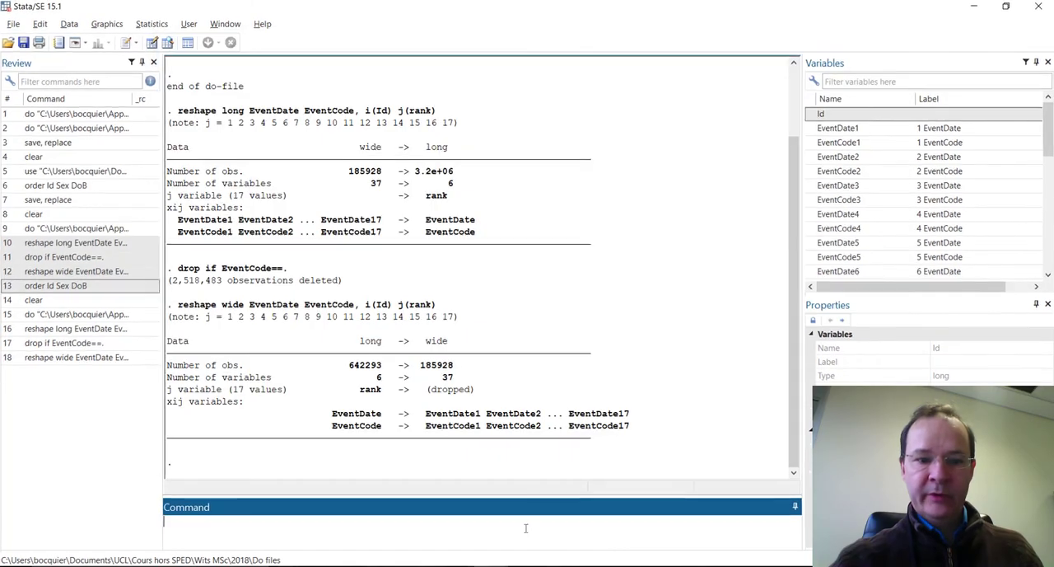
{"action": "type", "text": "or"}
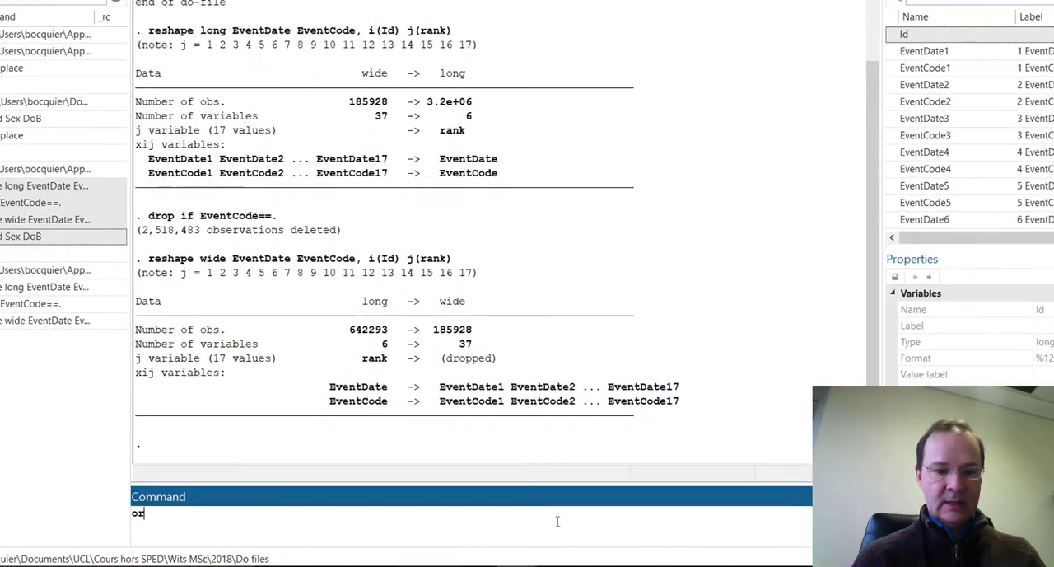
{"action": "type", "text": "der"}
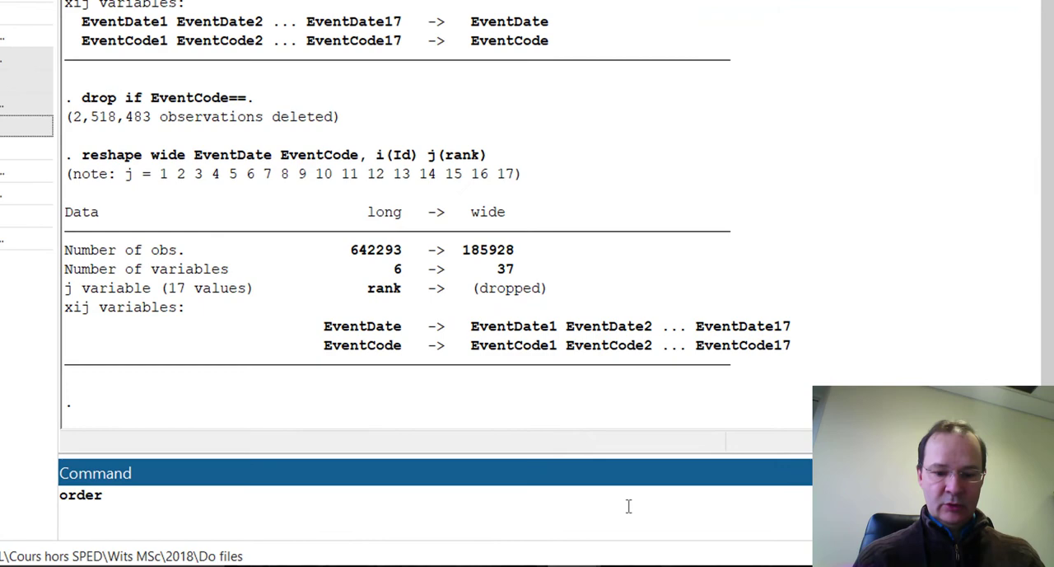
{"action": "type", "text": "Id"}
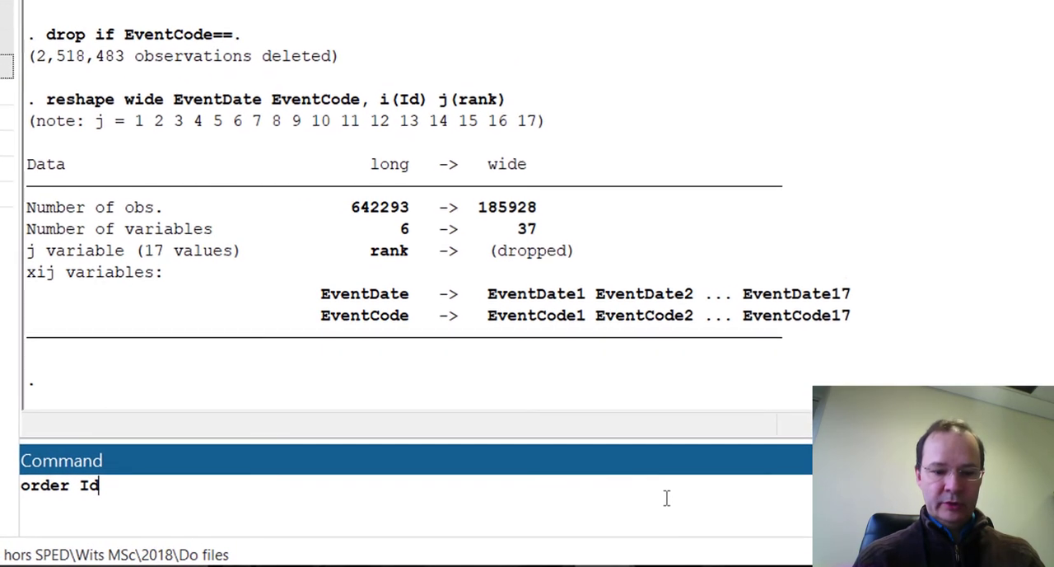
{"action": "type", "text": "Sex"}
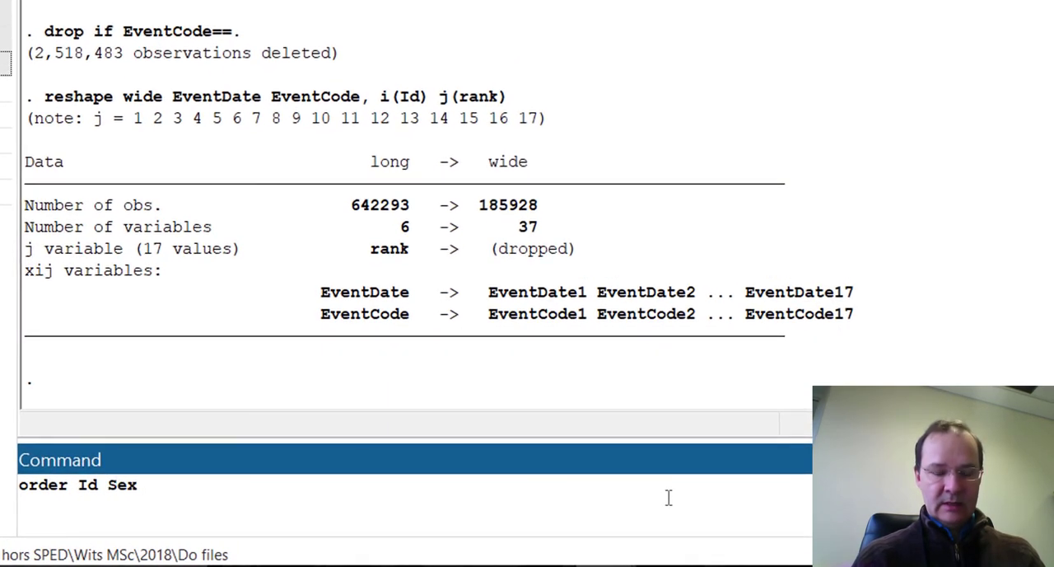
{"action": "key", "text": "Return"}
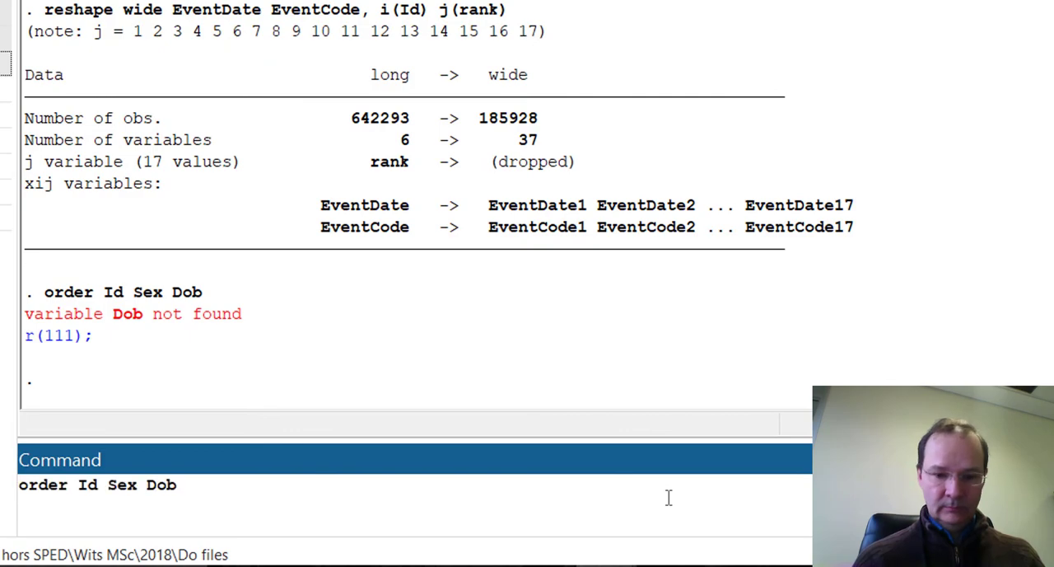